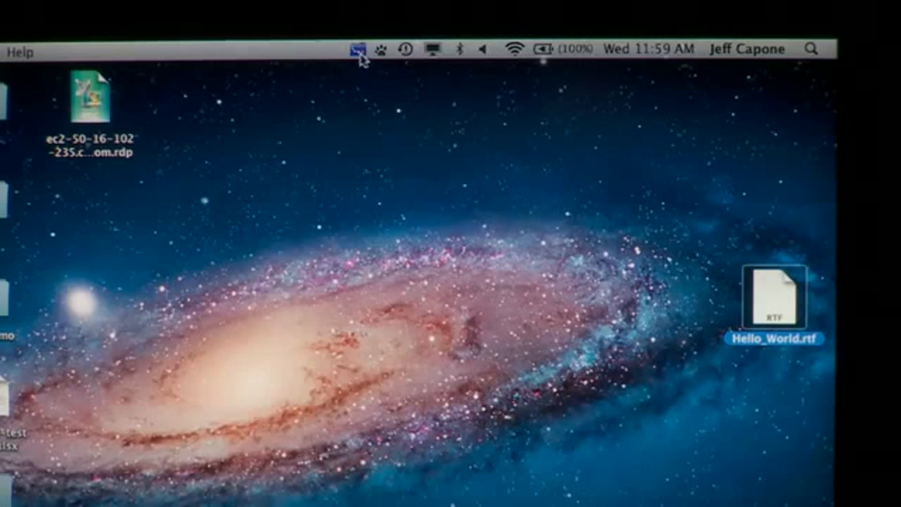
- Open the nas-A0-45-C4 ReadyDROP folder from the ReadyNAS Remote menu bar icon
click(357, 48)
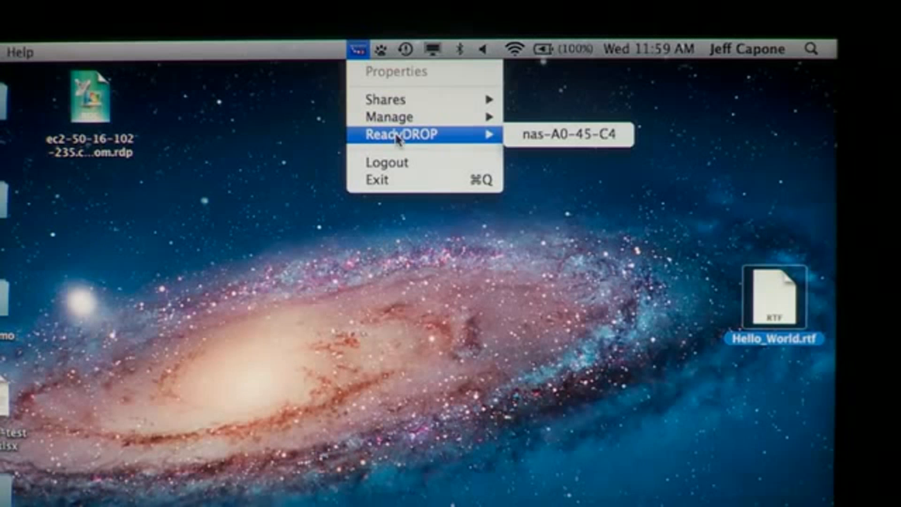
mouse_move(566, 136)
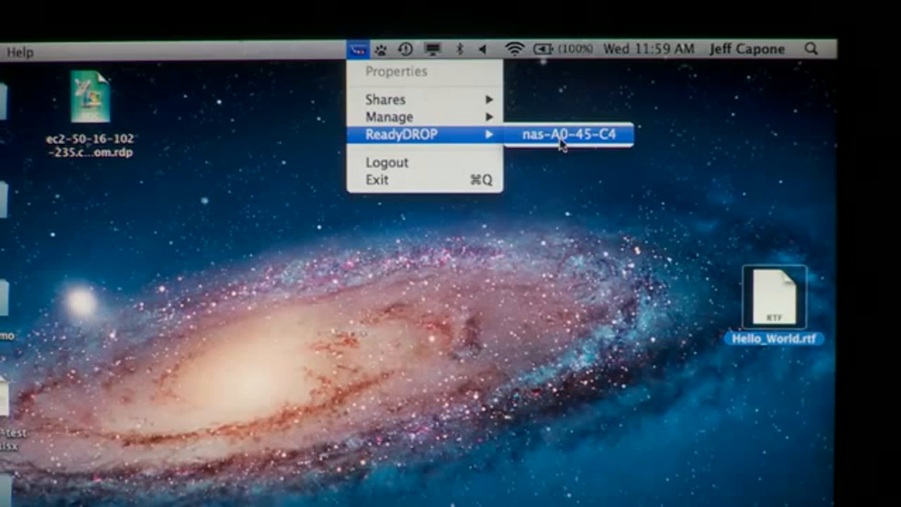
click(566, 134)
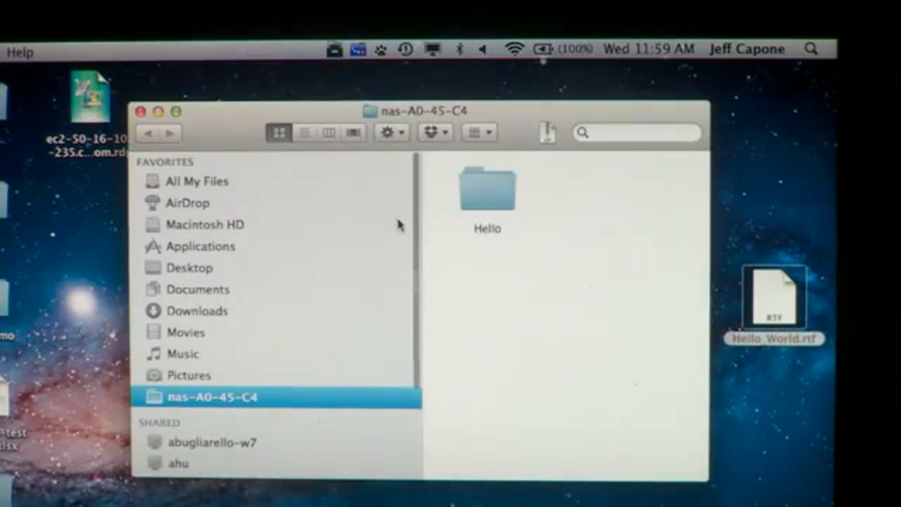
mouse_move(517, 328)
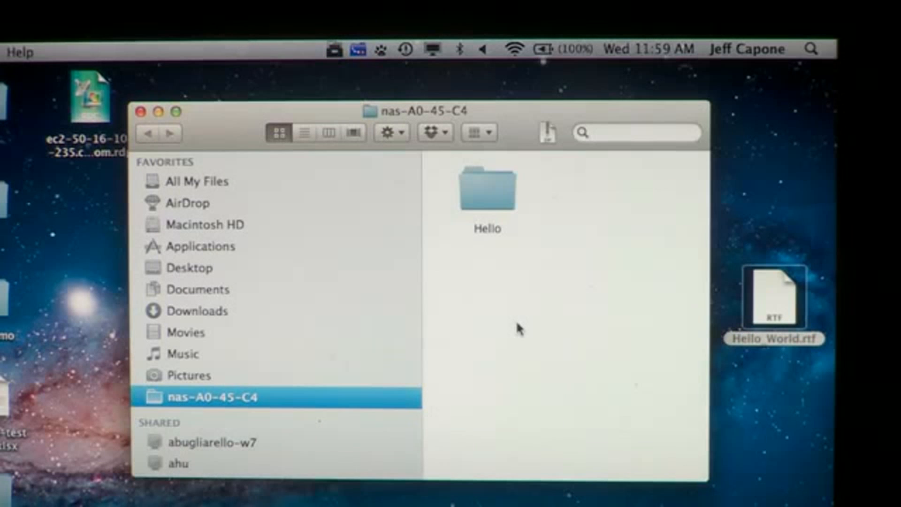
mouse_move(537, 309)
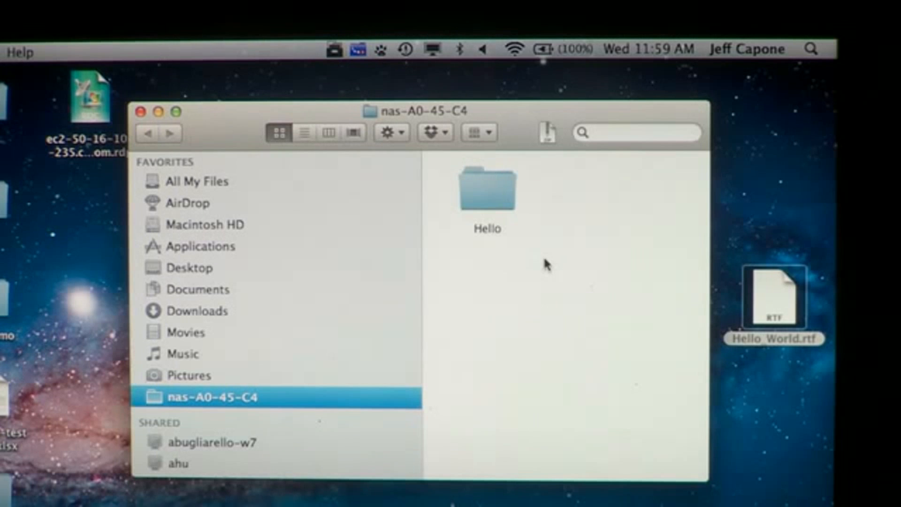
mouse_move(514, 253)
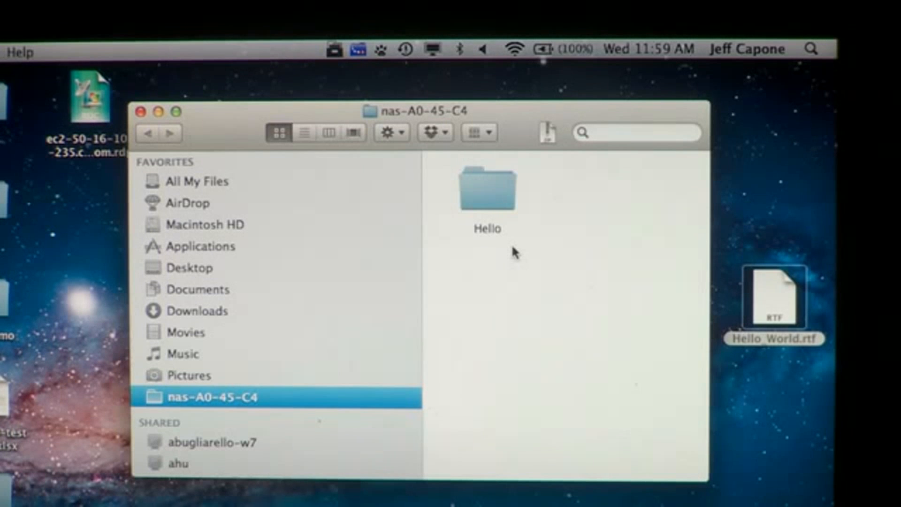
mouse_move(638, 332)
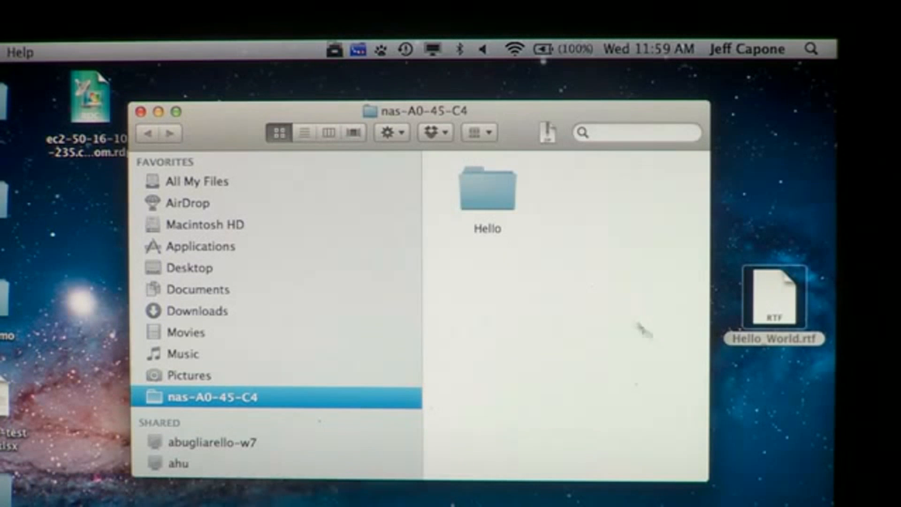
- Move Hello_World.rtf from the desktop into the nas-A0-45-C4 sync folder
click(774, 298)
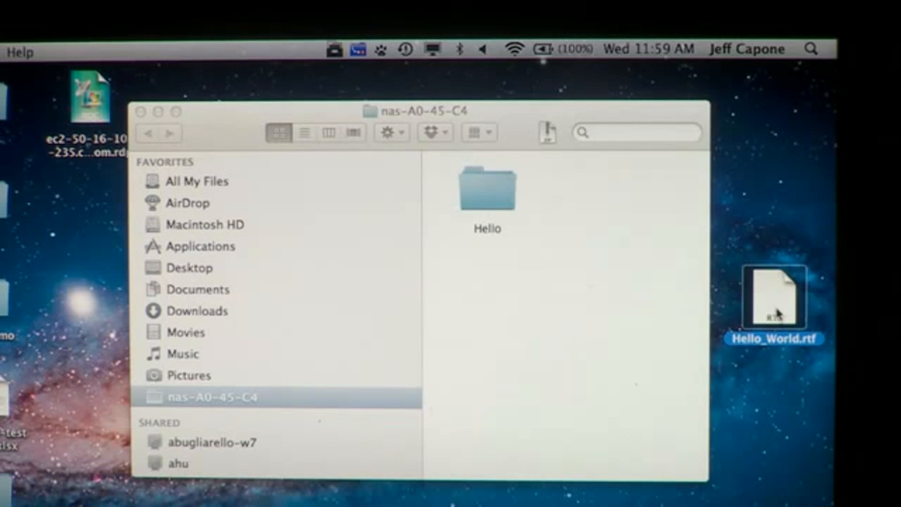
drag(772, 298, 593, 331)
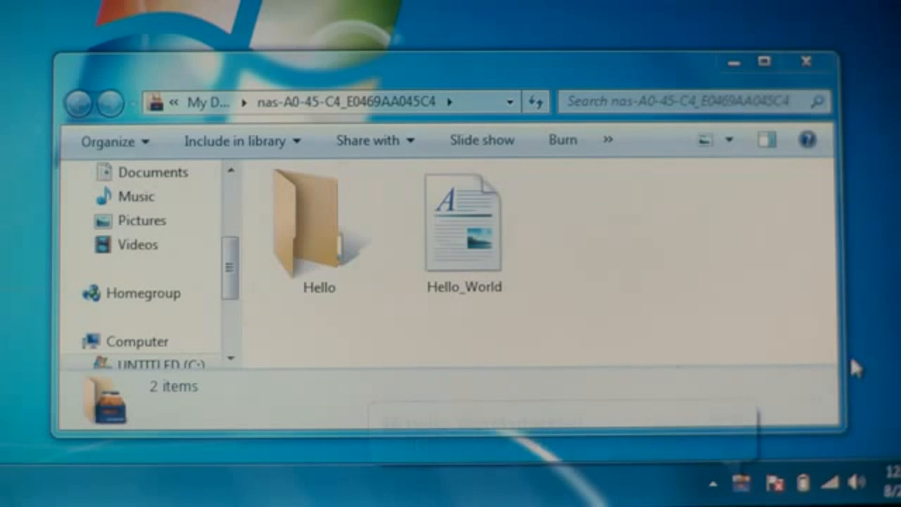
- Delete the Hello_World document from the nas-A0-45-C4 folder and confirm
click(464, 224)
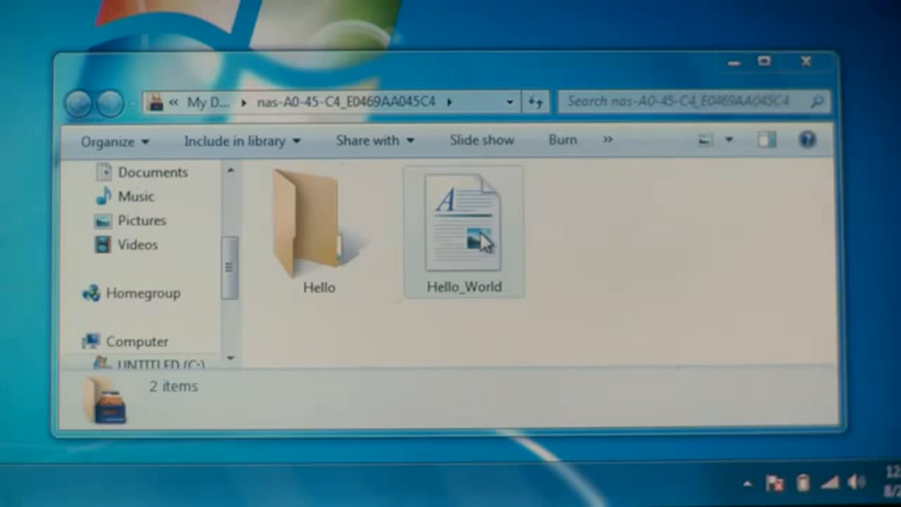
right_click(462, 232)
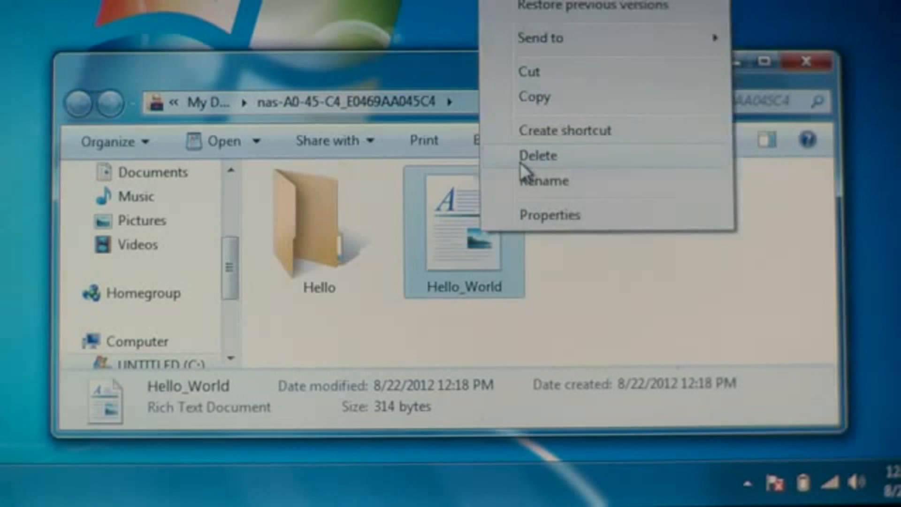
click(538, 155)
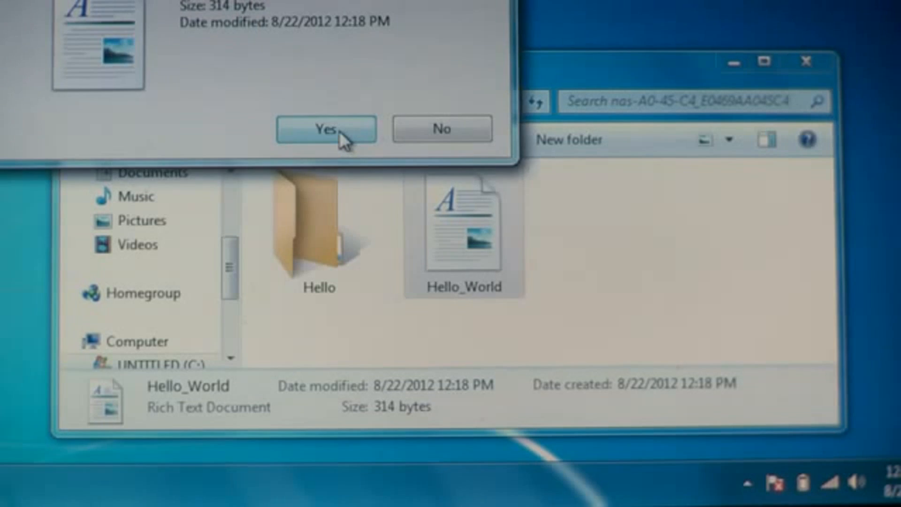
click(325, 129)
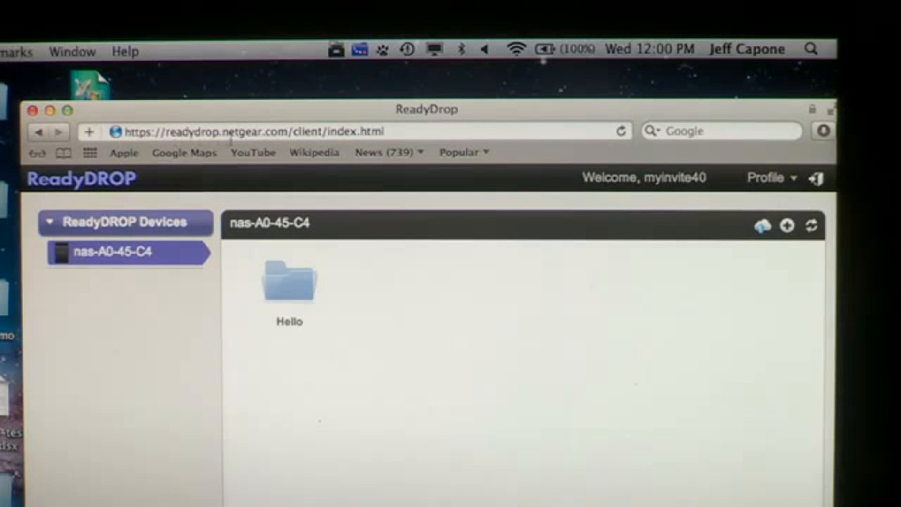
mouse_move(395, 291)
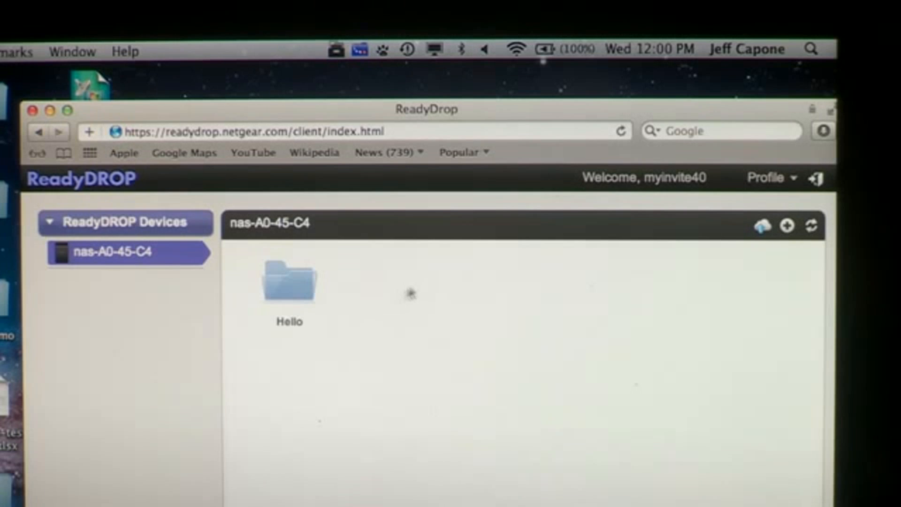
mouse_move(411, 345)
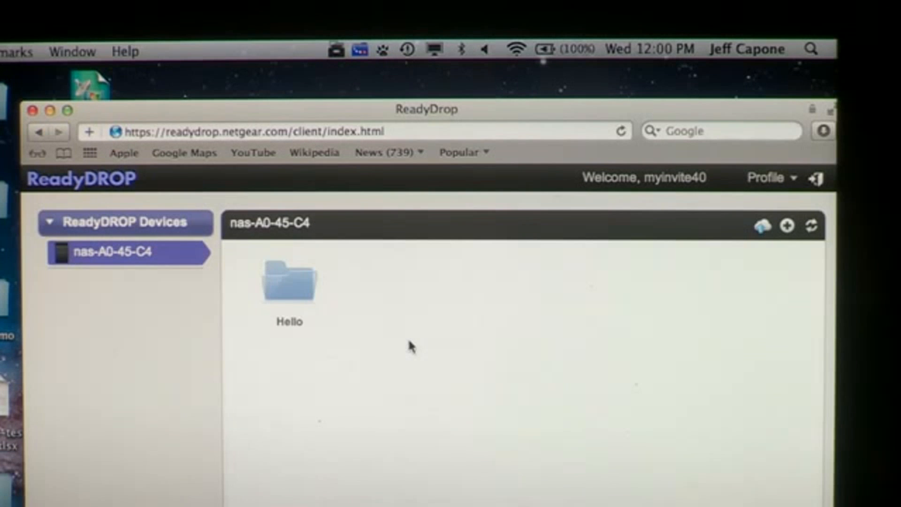
mouse_move(609, 344)
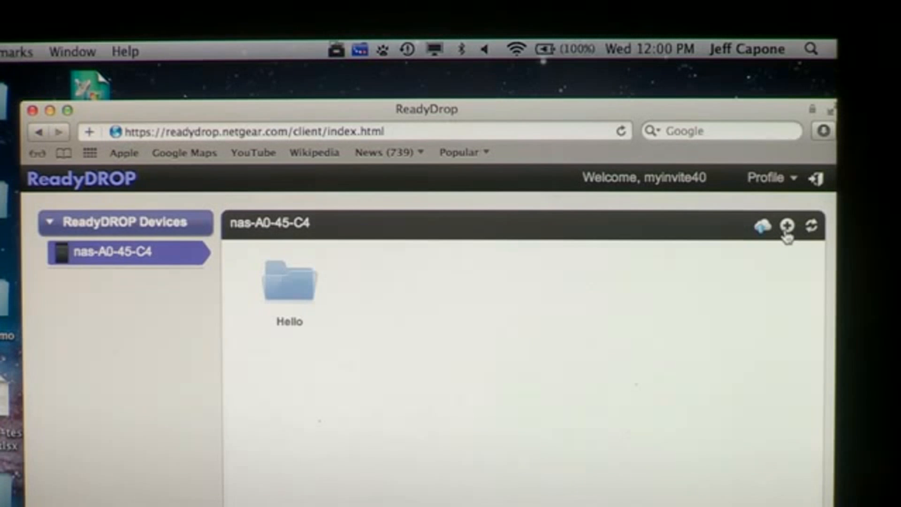
- Start a new folder on nas-A0-45-C4 from the web client's header bar
click(786, 225)
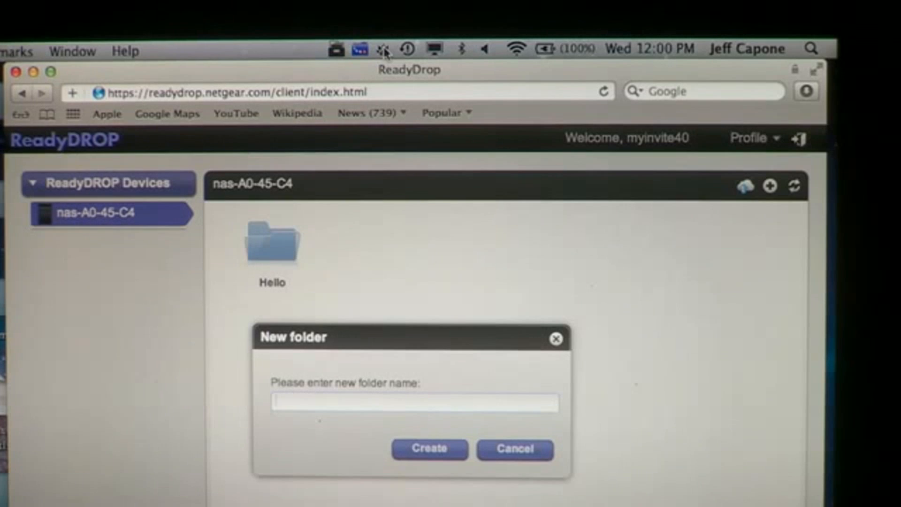
- Name the new folder 'test' and create it beside Hello
text(test)
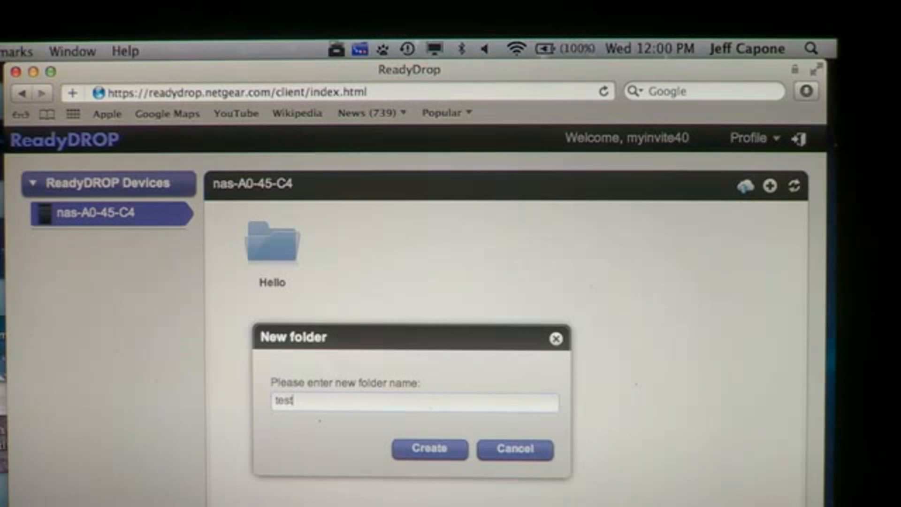
click(429, 449)
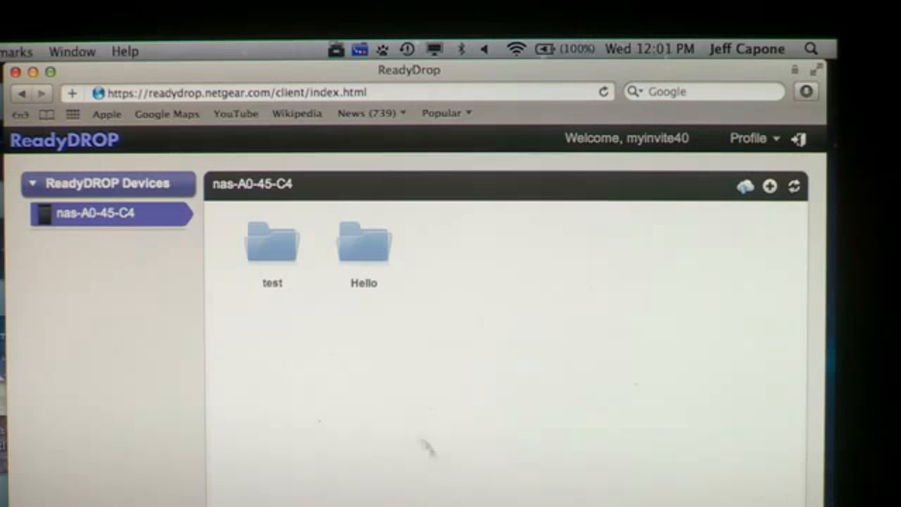
mouse_move(335, 340)
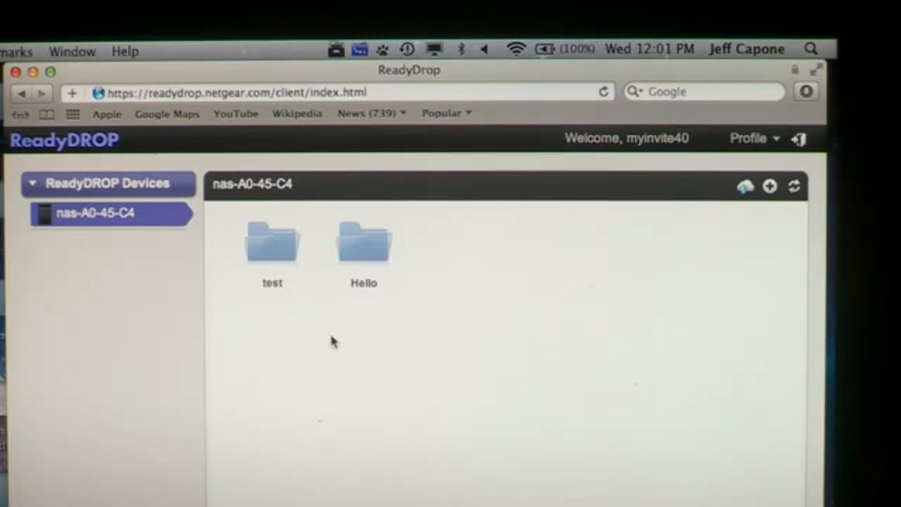
mouse_move(349, 81)
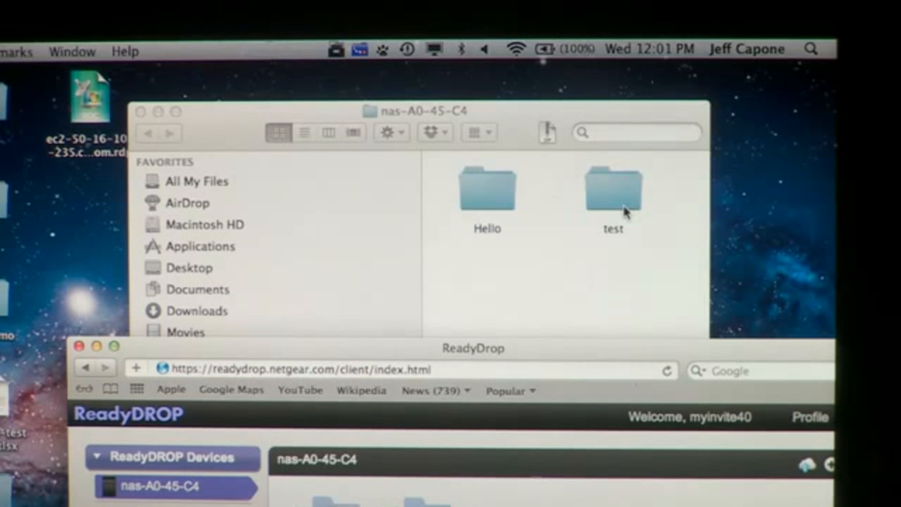
mouse_move(796, 241)
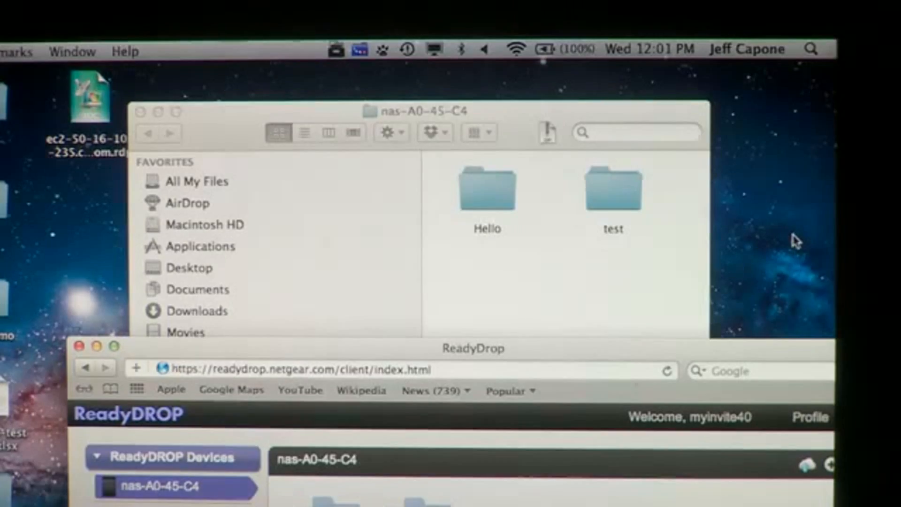